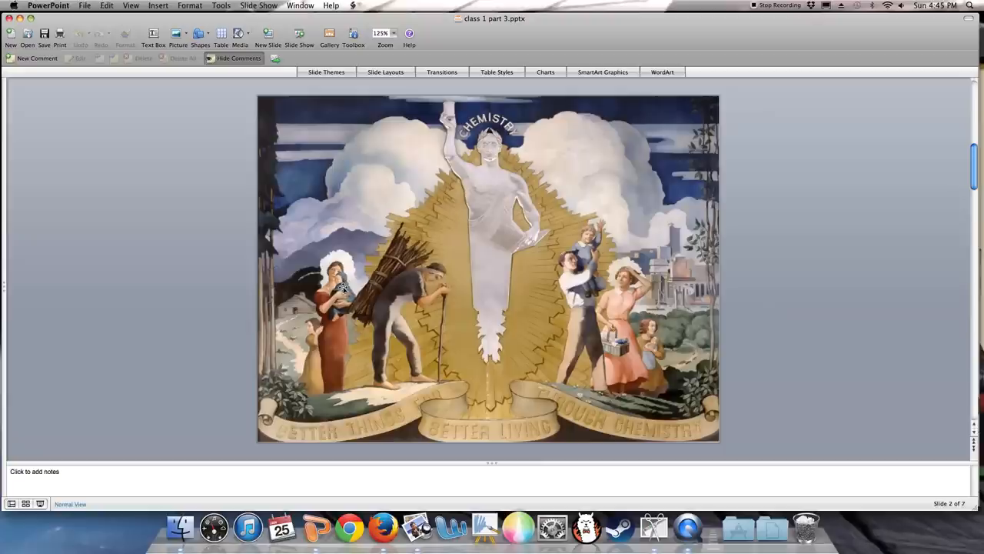
pyautogui.moveTo(316, 348)
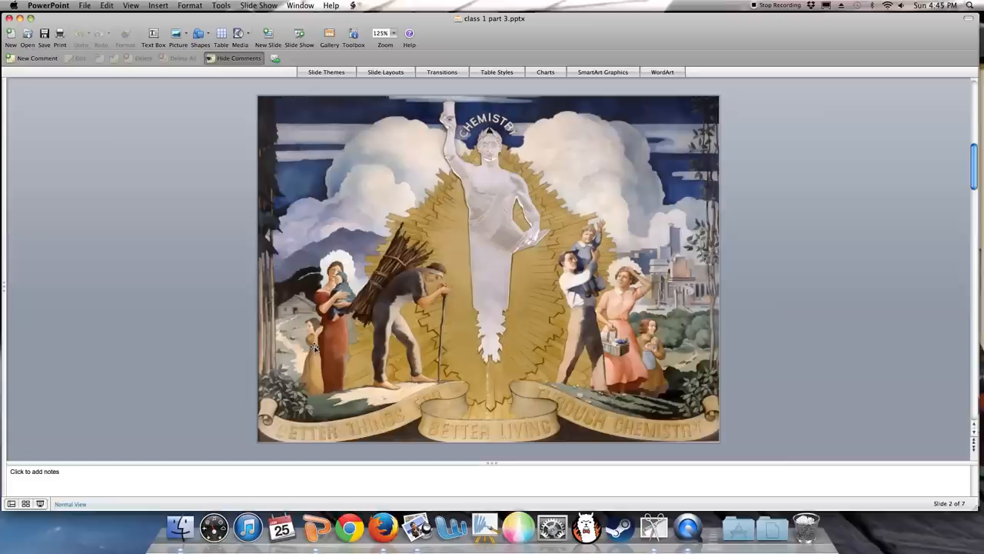
pyautogui.moveTo(390, 274)
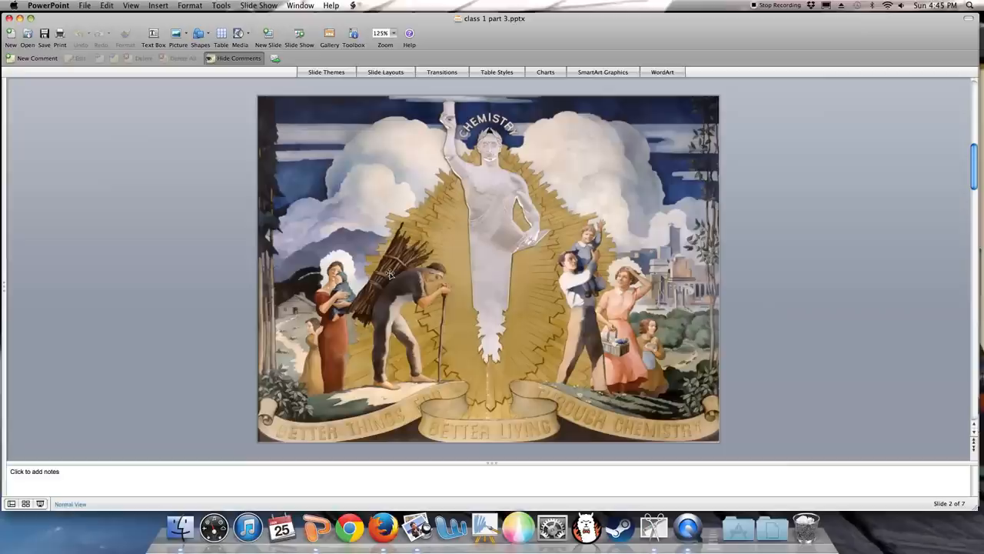
pyautogui.moveTo(685, 333)
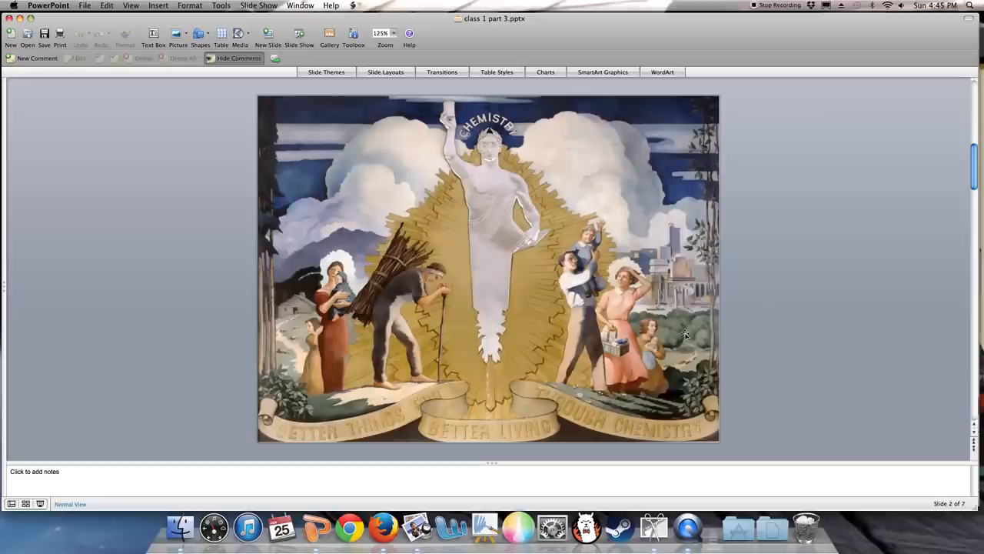
pyautogui.moveTo(681, 415)
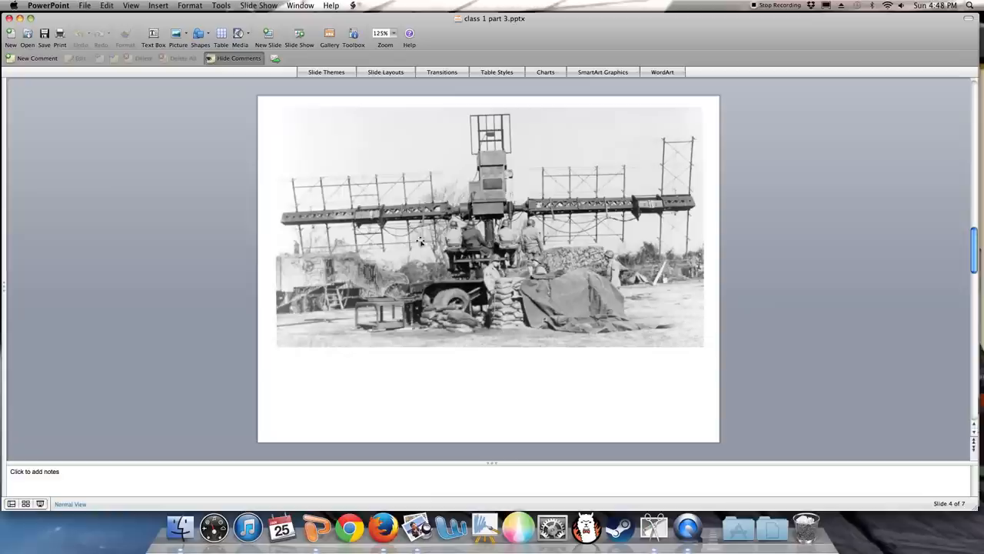
pyautogui.moveTo(451, 283)
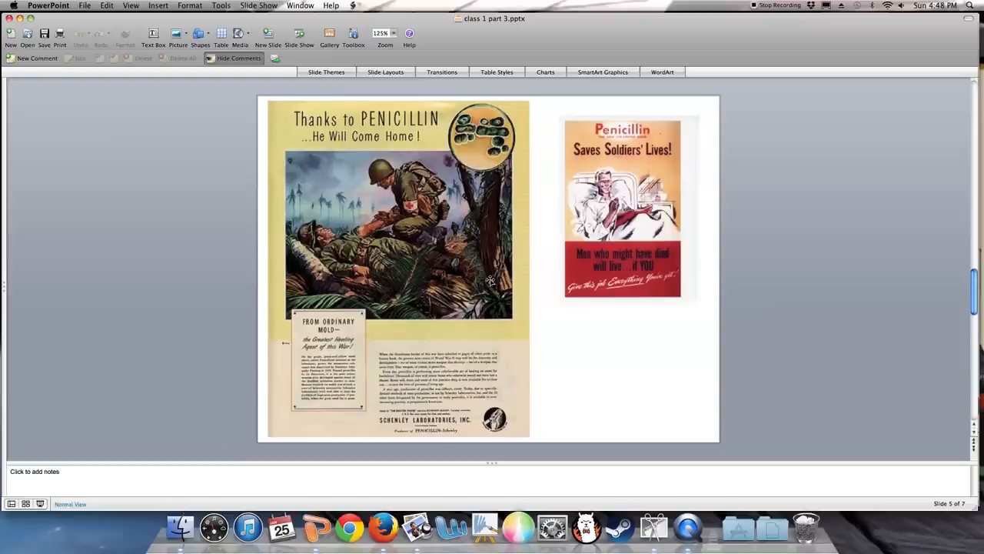
pyautogui.scroll(-3)
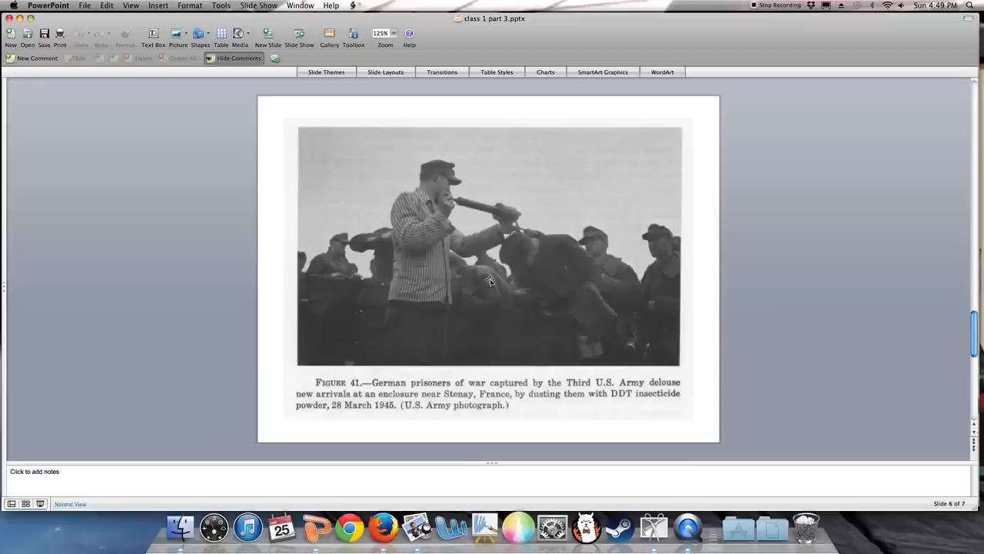
pyautogui.moveTo(715, 440)
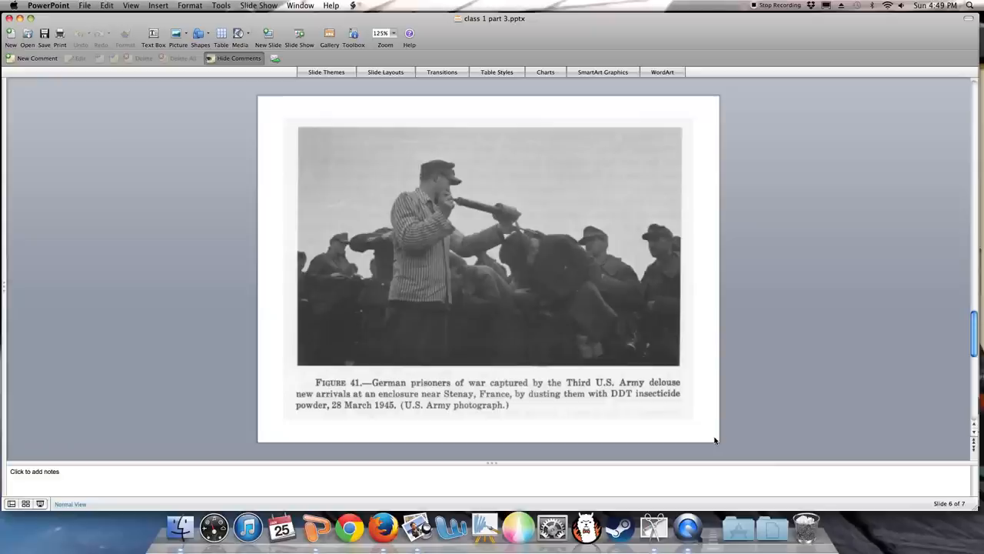